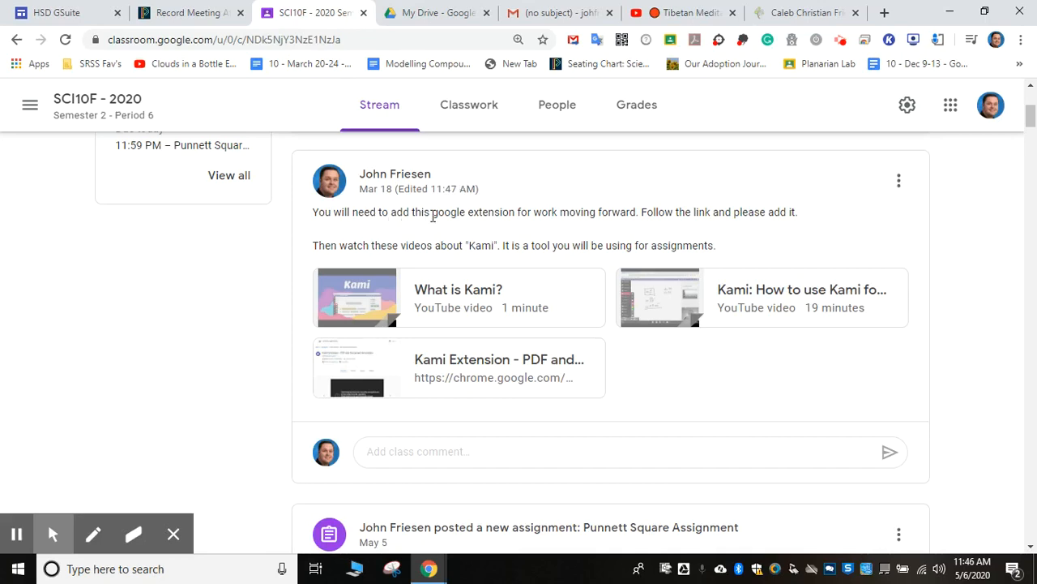
mouse_move(551, 211)
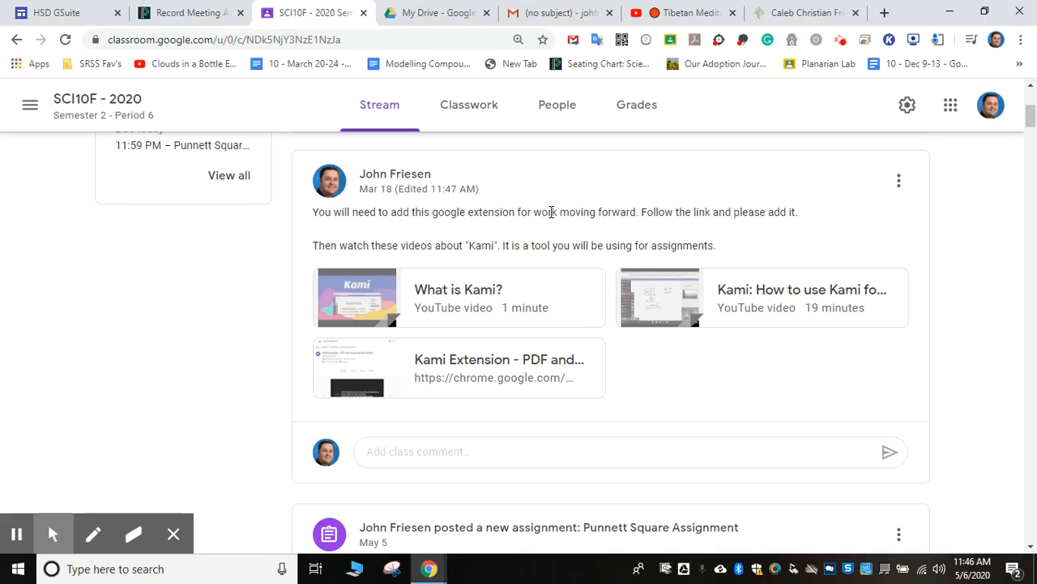
mouse_move(689, 210)
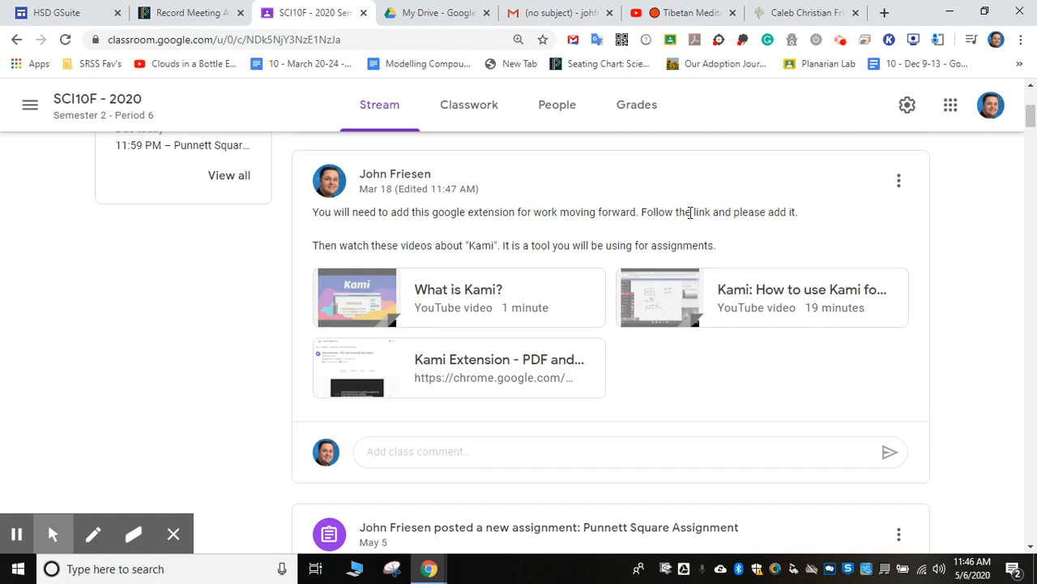
mouse_move(321, 268)
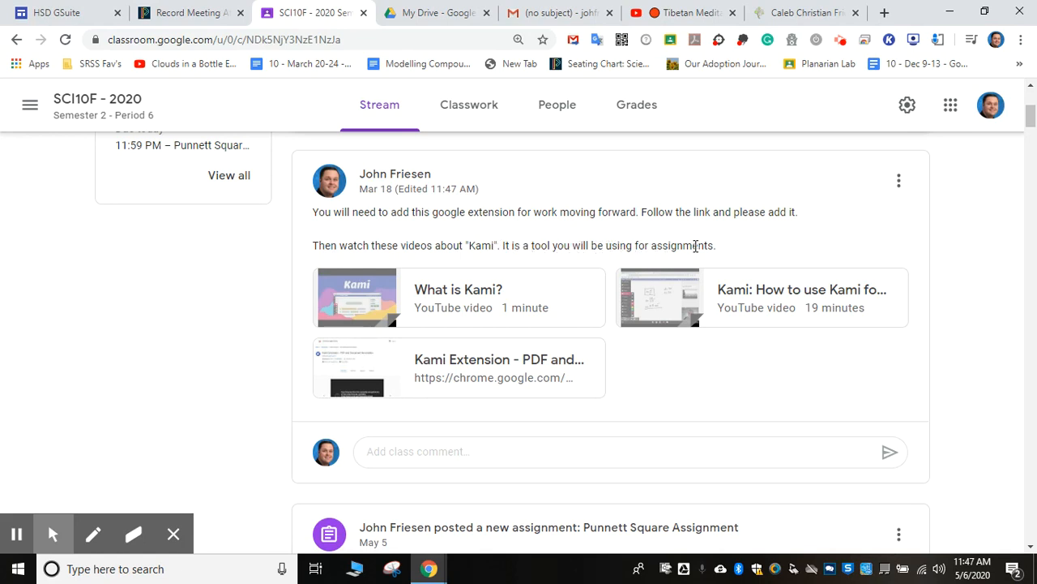
mouse_move(457, 288)
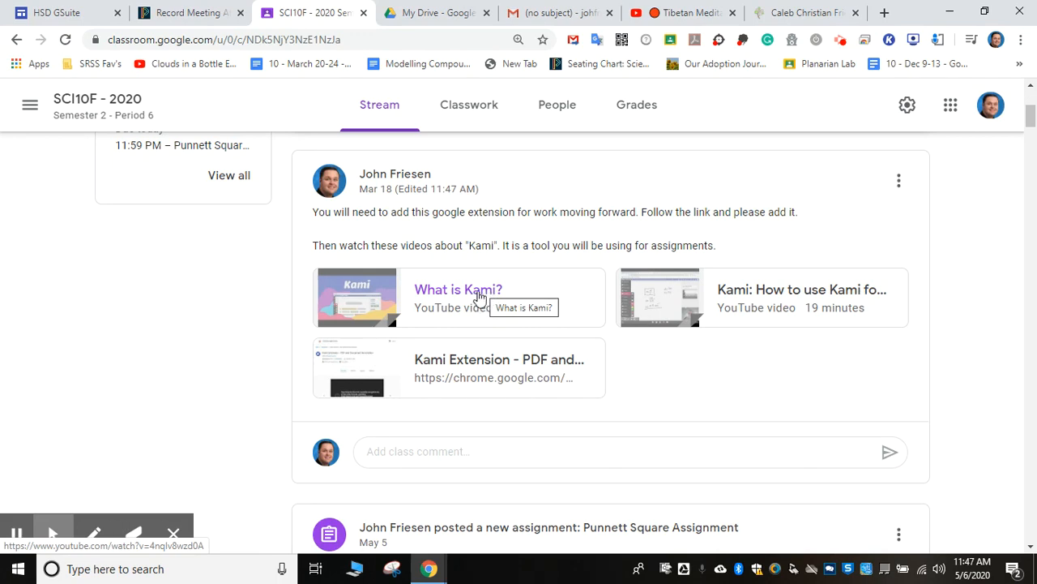
mouse_move(483, 366)
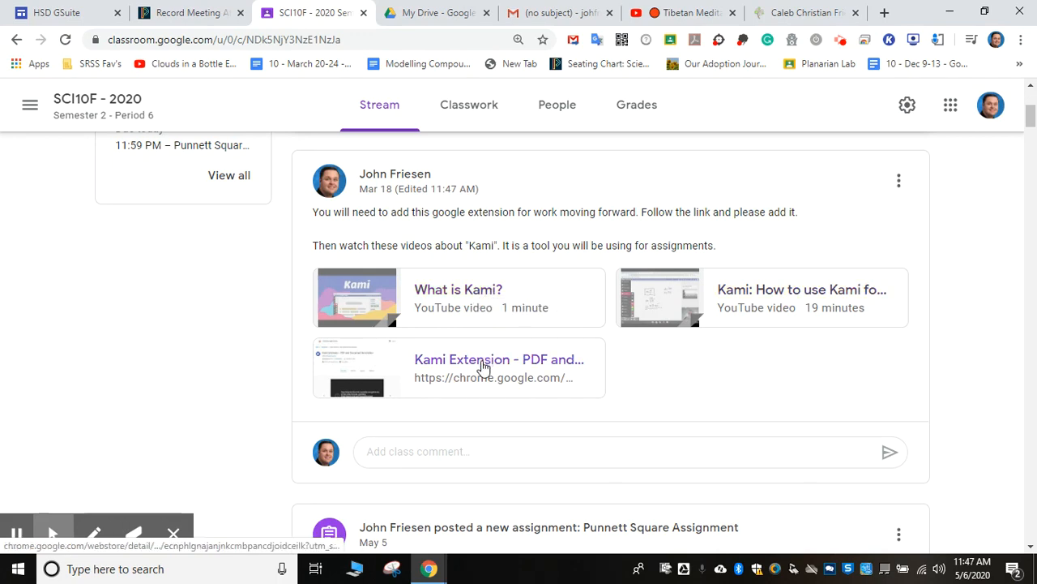
mouse_move(742, 300)
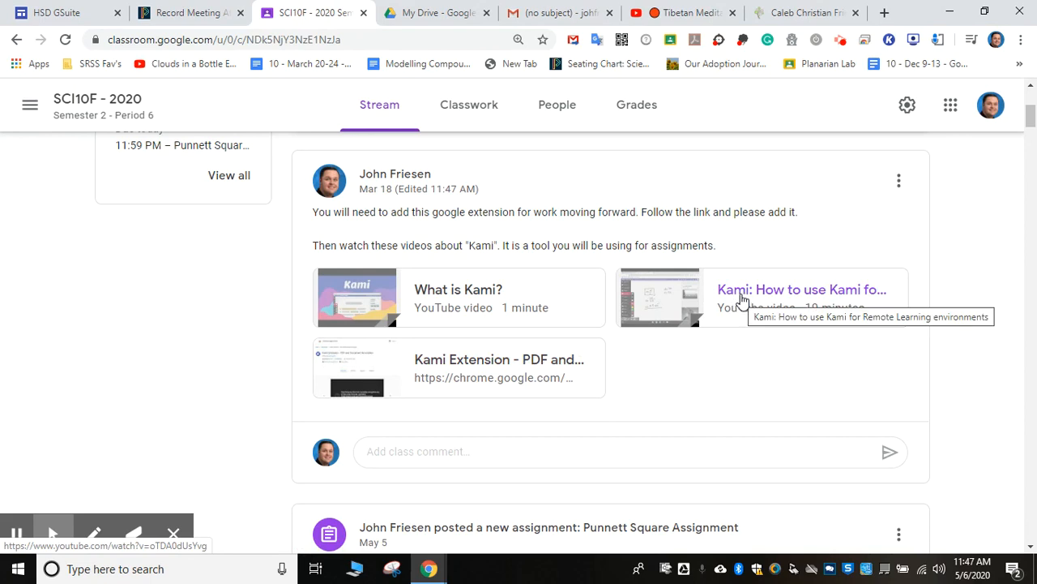
mouse_move(454, 308)
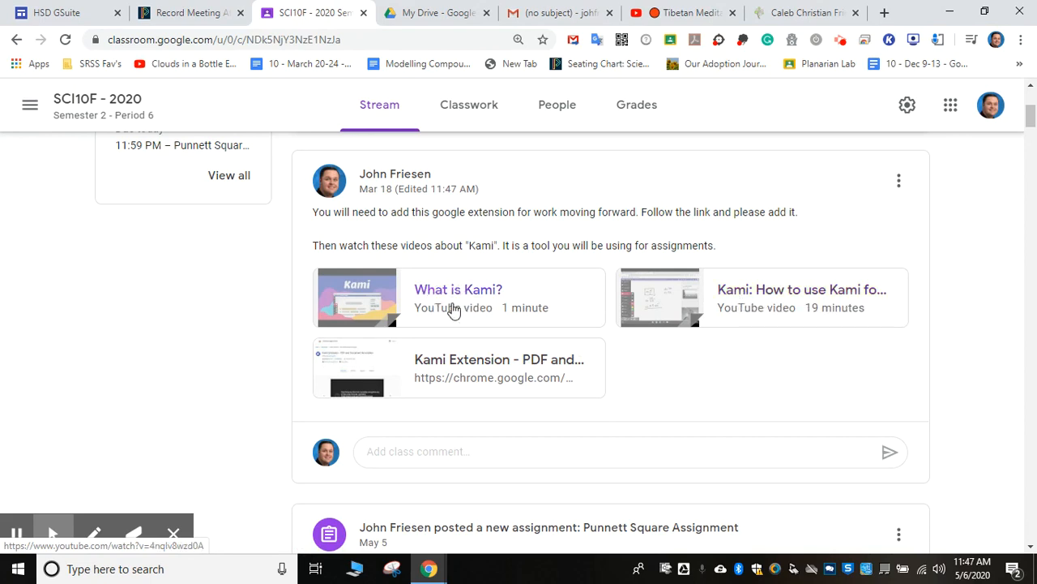
mouse_move(778, 294)
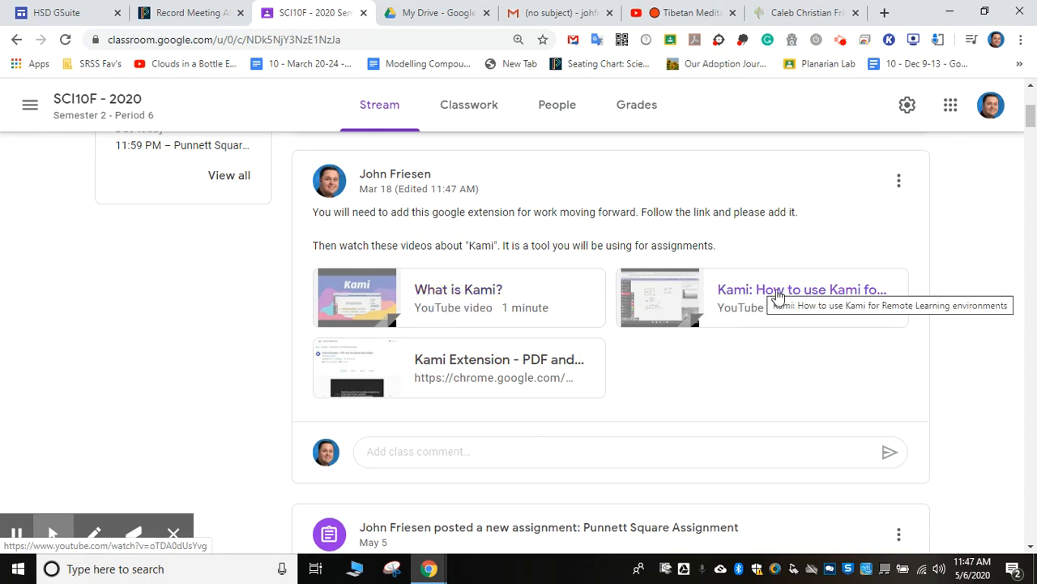
mouse_move(441, 365)
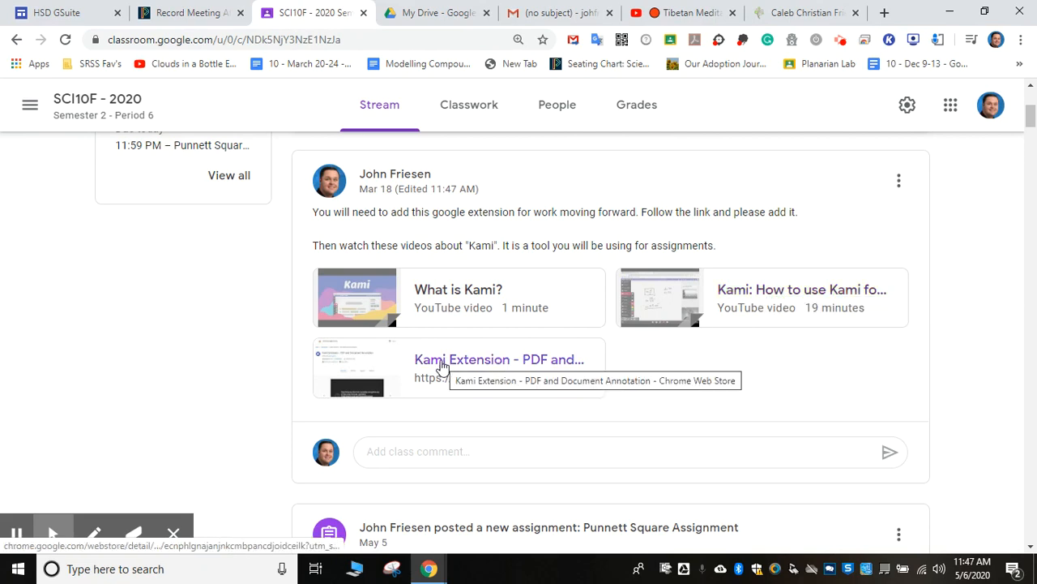
Step: View the Kami Extension listing in the Chrome Web Store, shown as already installed
click(499, 359)
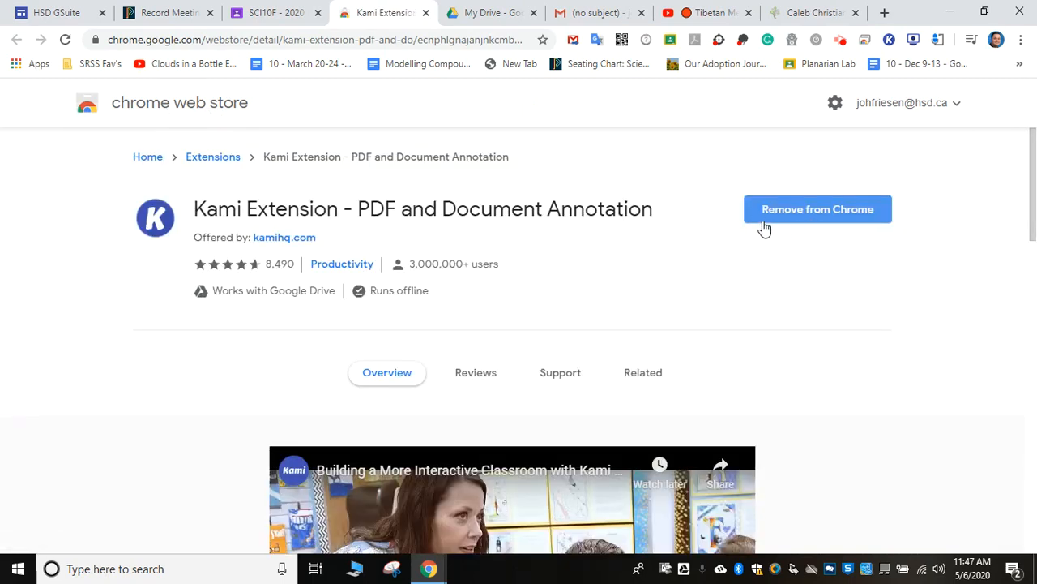
mouse_move(875, 224)
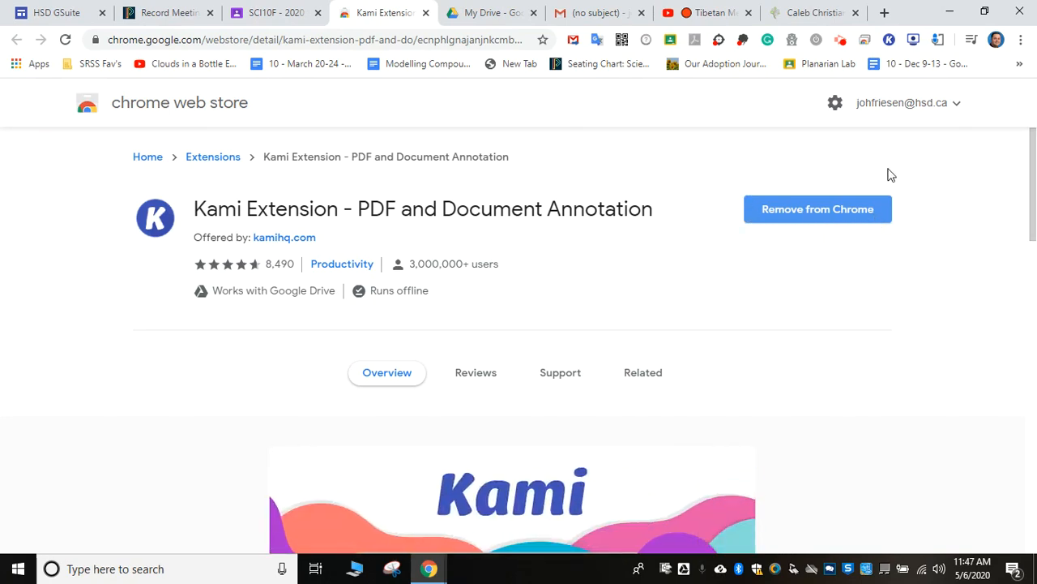
mouse_move(817, 209)
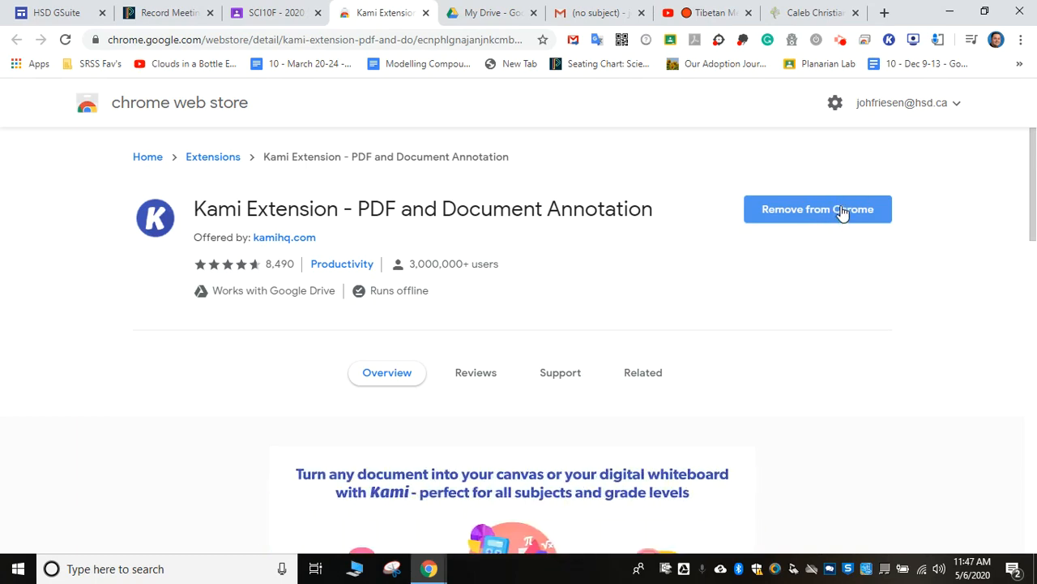
mouse_move(462, 71)
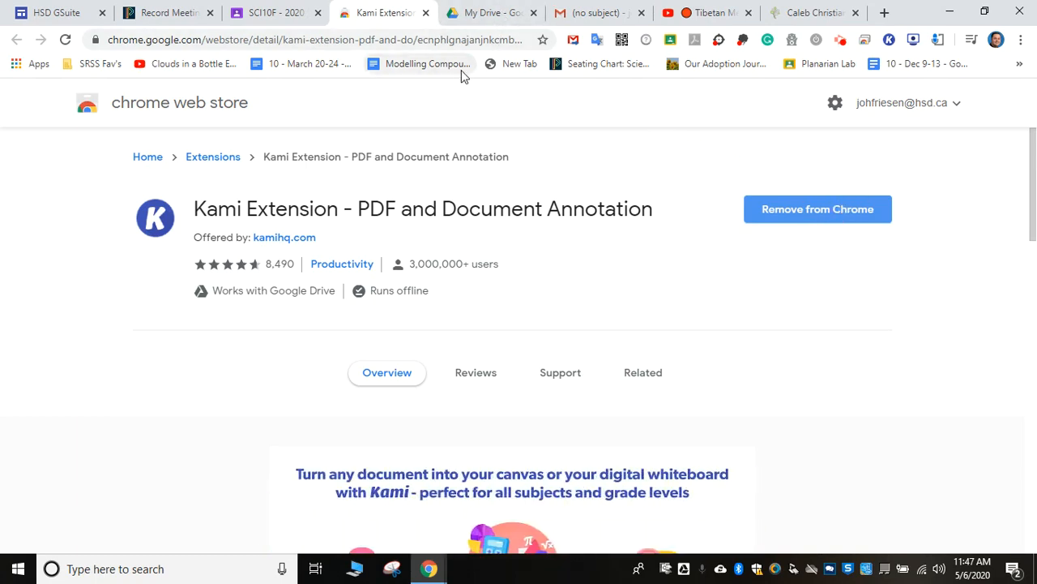
mouse_move(599, 13)
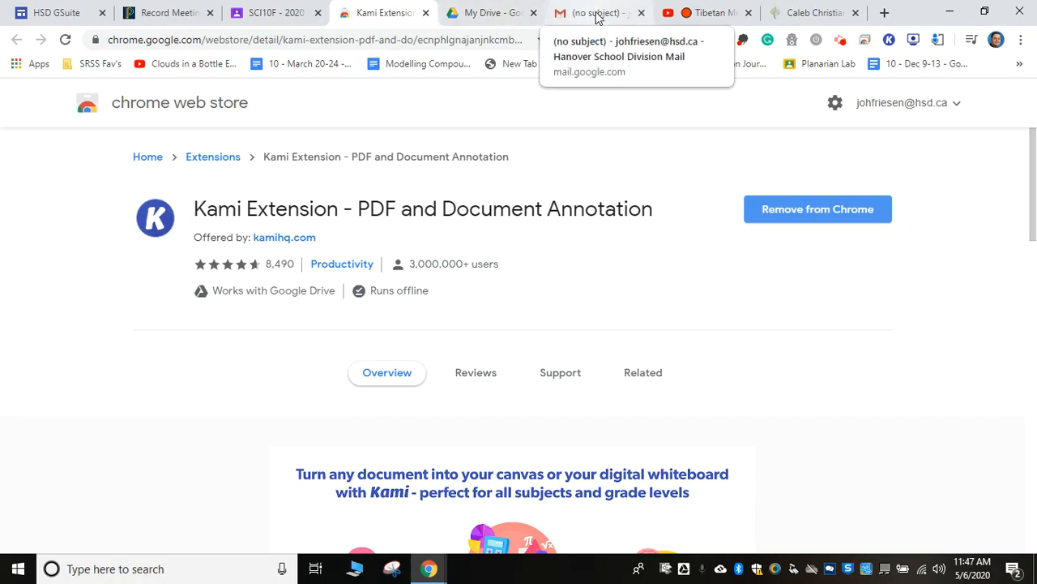